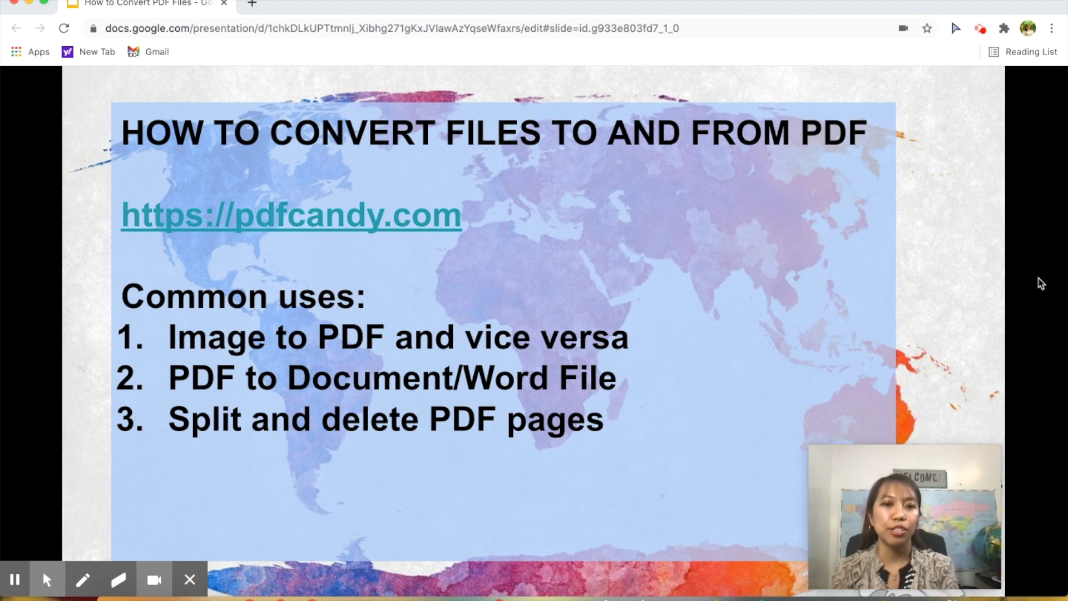
mouse_move(572, 257)
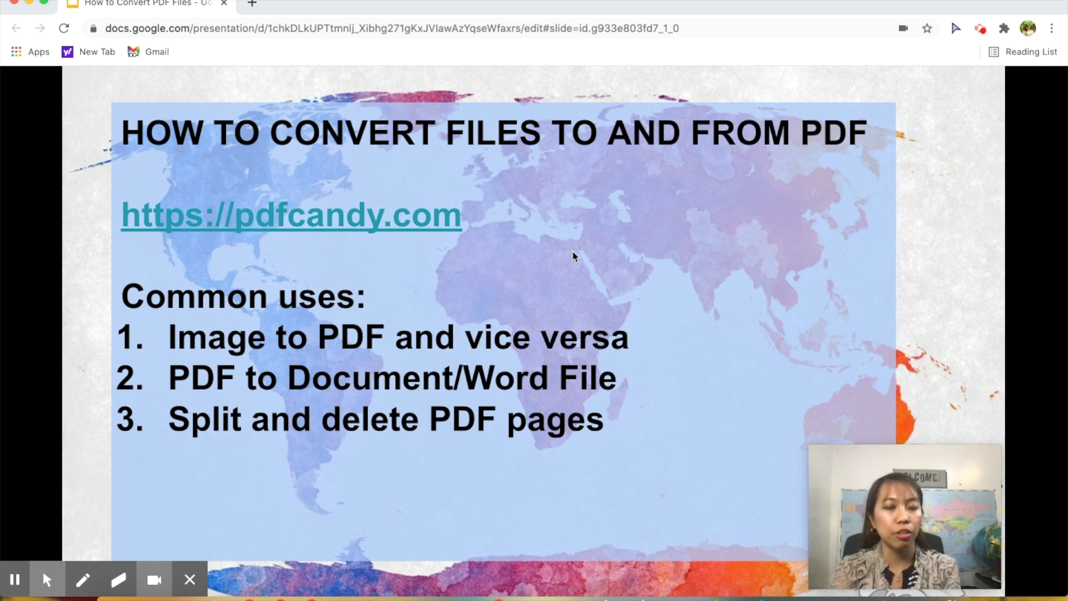
mouse_move(412, 373)
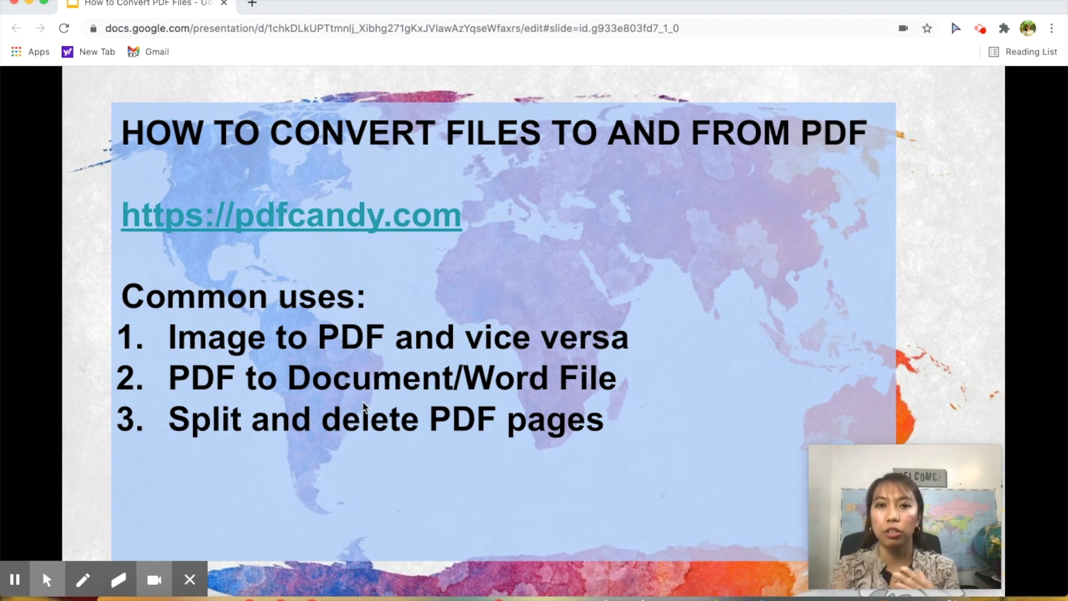
mouse_move(660, 412)
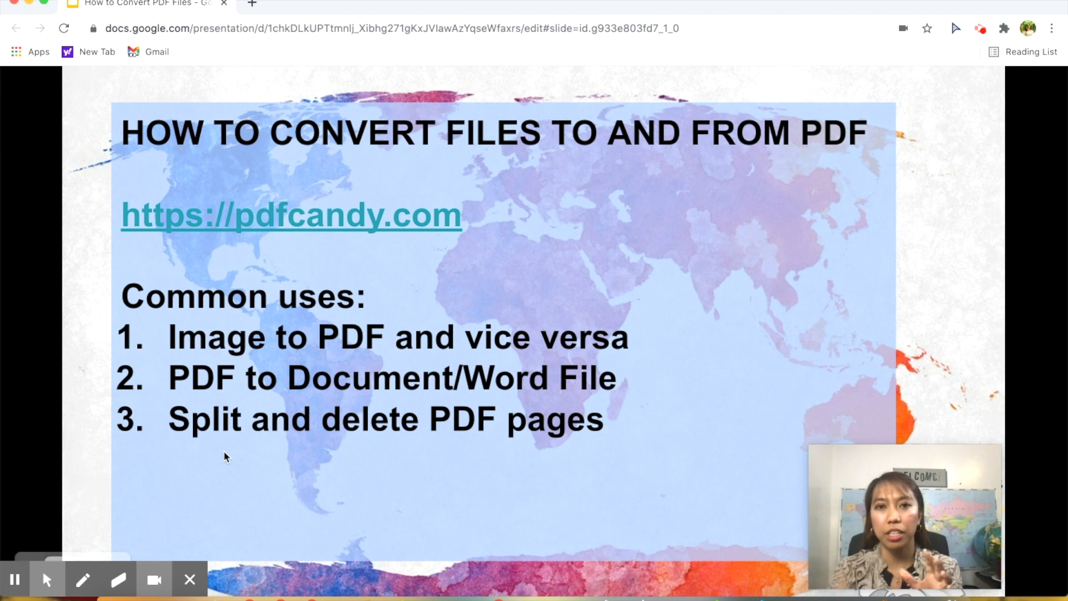
mouse_move(442, 456)
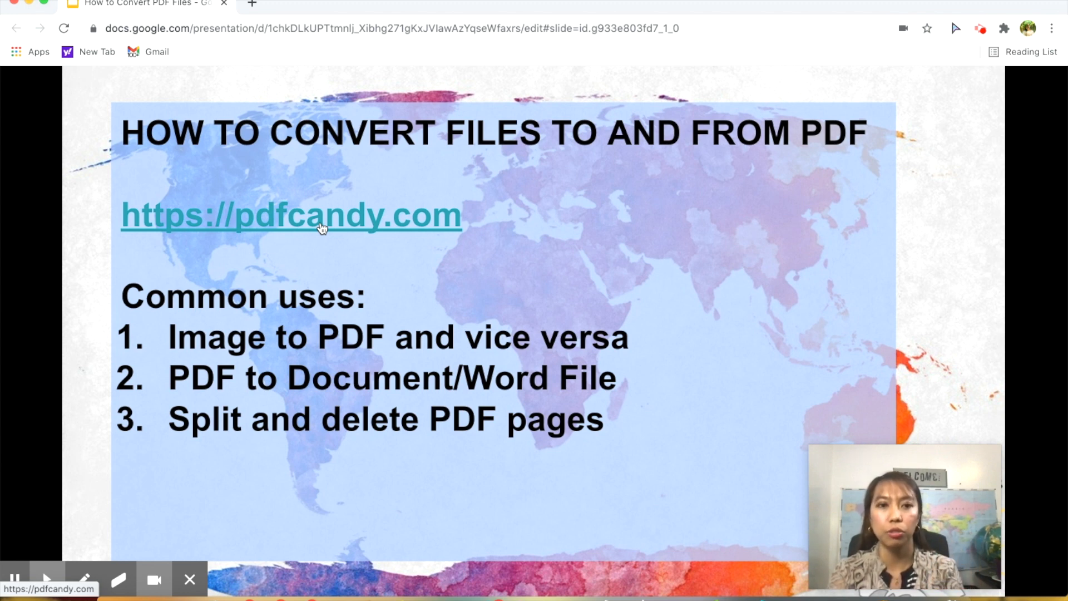
- Go to pdfcandy.com from the slide link and expand the All PDF Tools menu
left_click(313, 218)
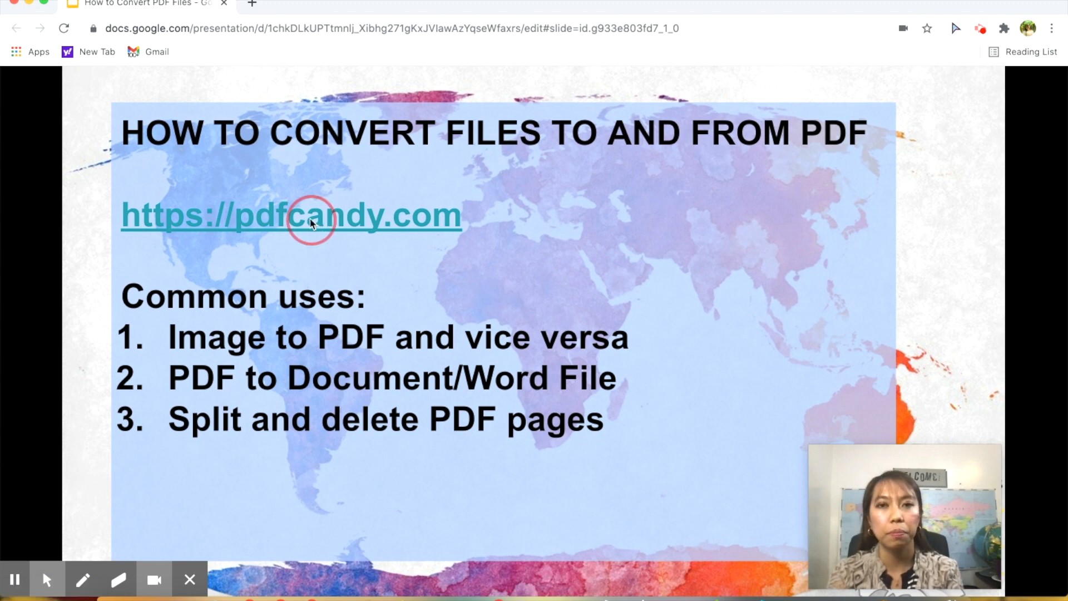
left_click(290, 215)
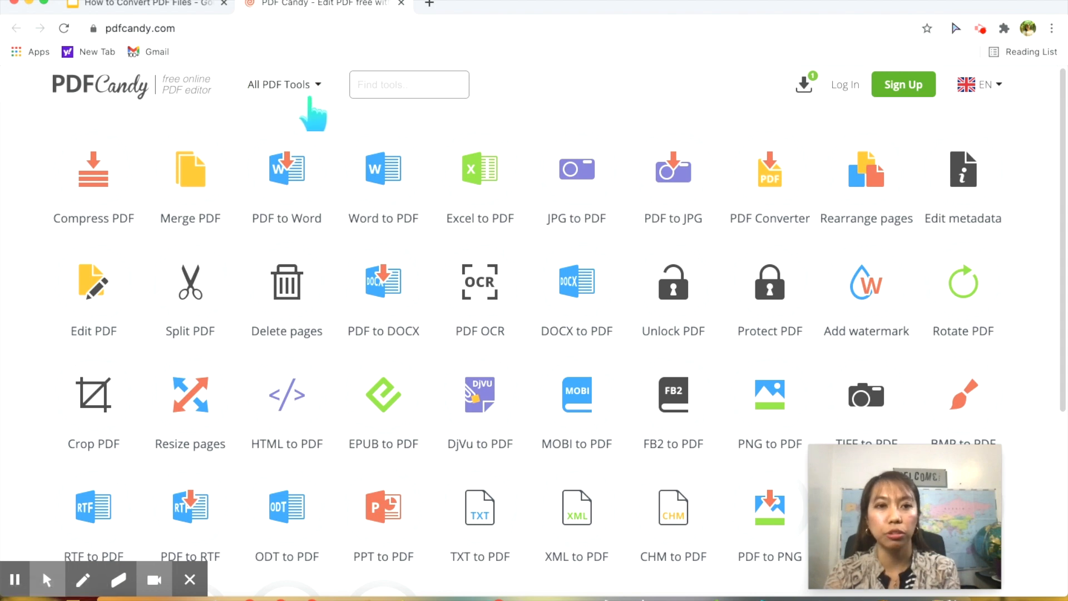
left_click(280, 85)
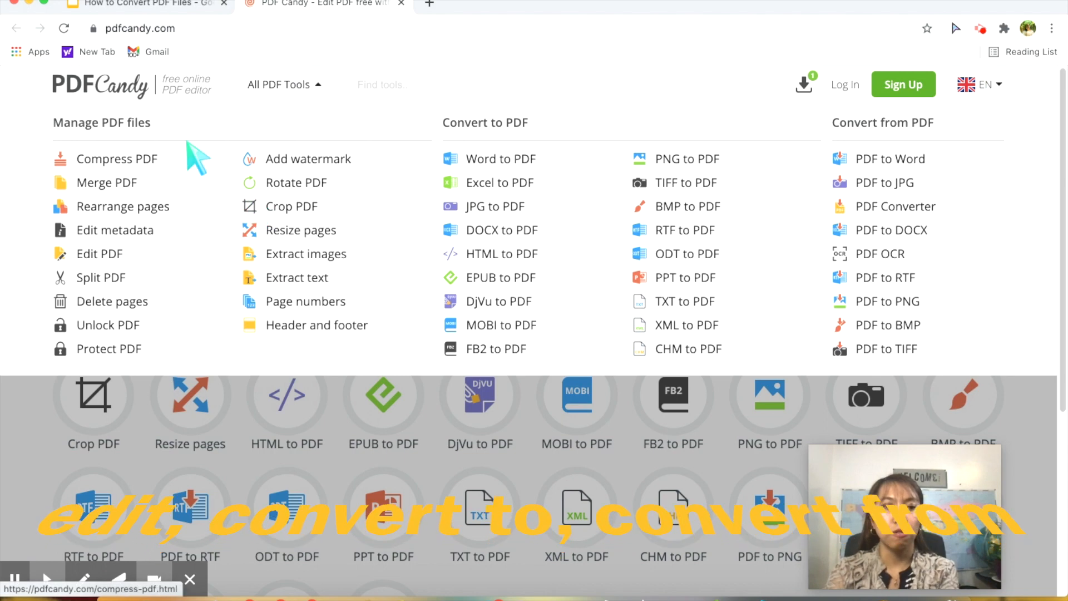
mouse_move(296, 277)
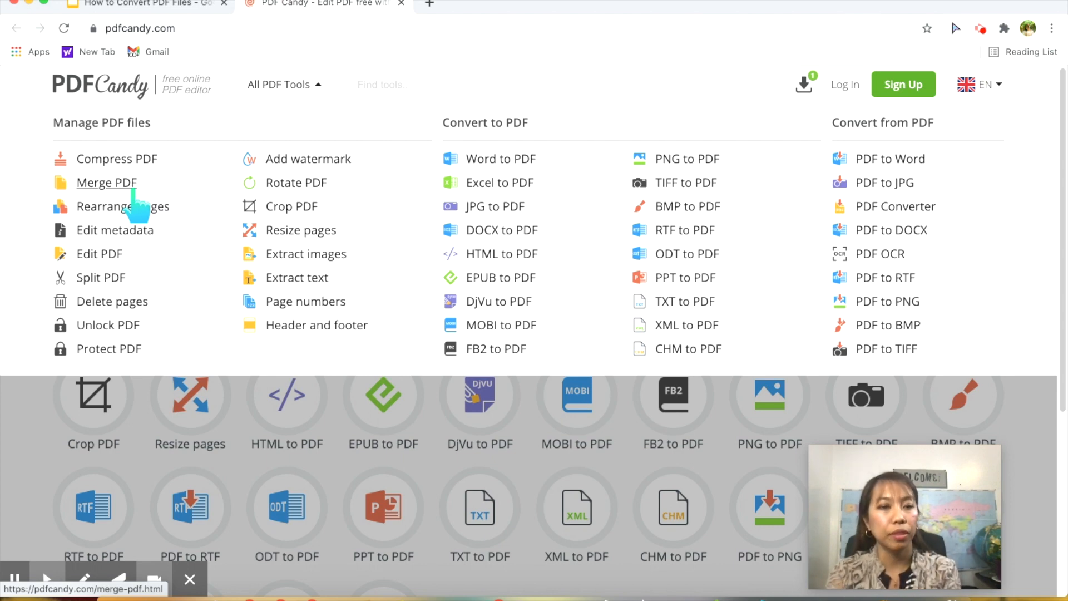
mouse_move(122, 207)
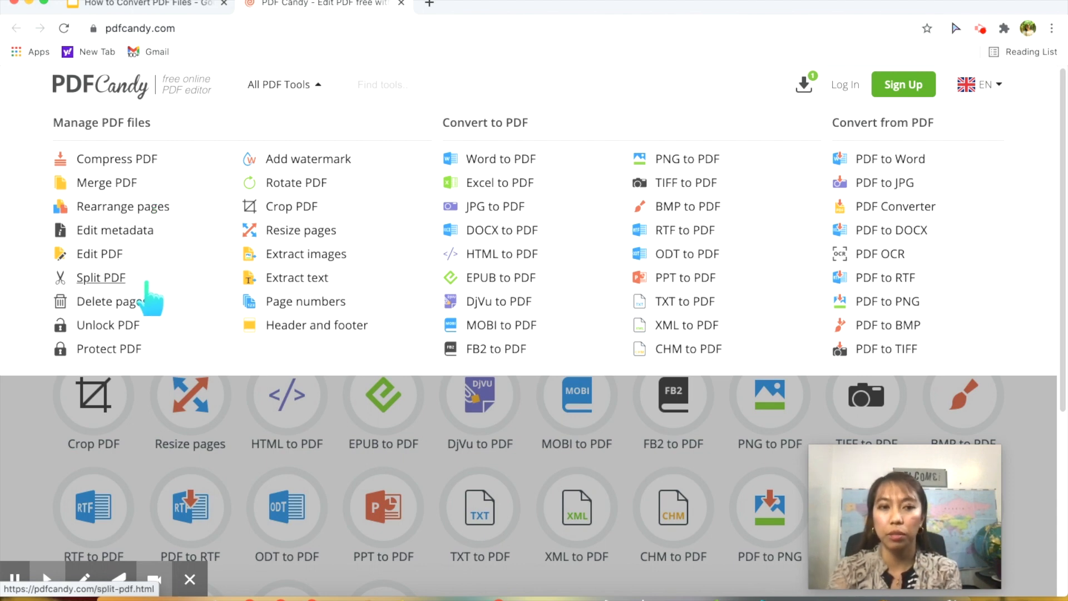
mouse_move(111, 301)
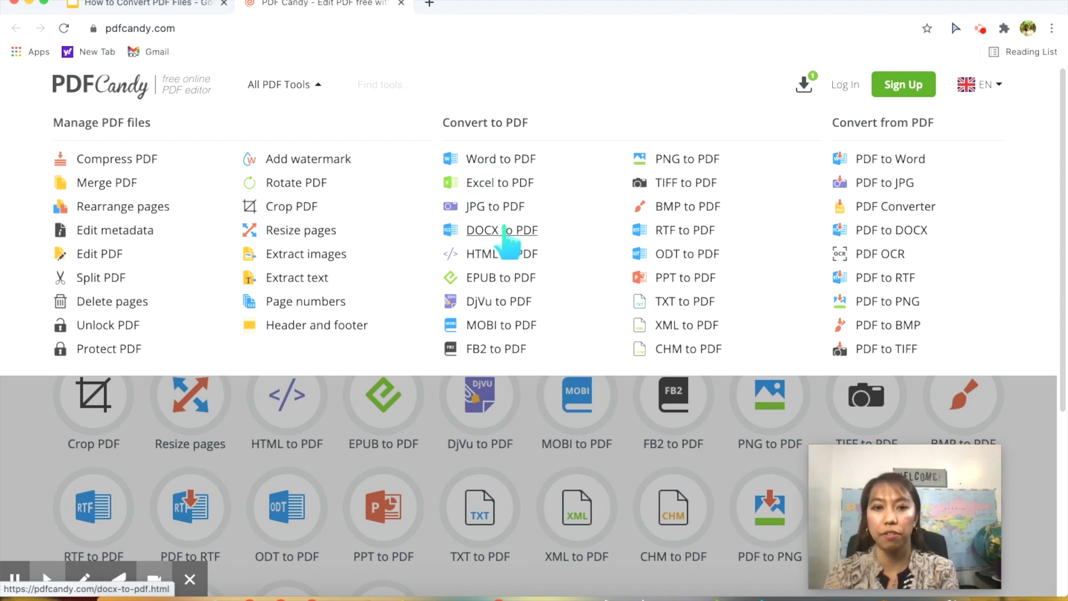
mouse_move(585, 244)
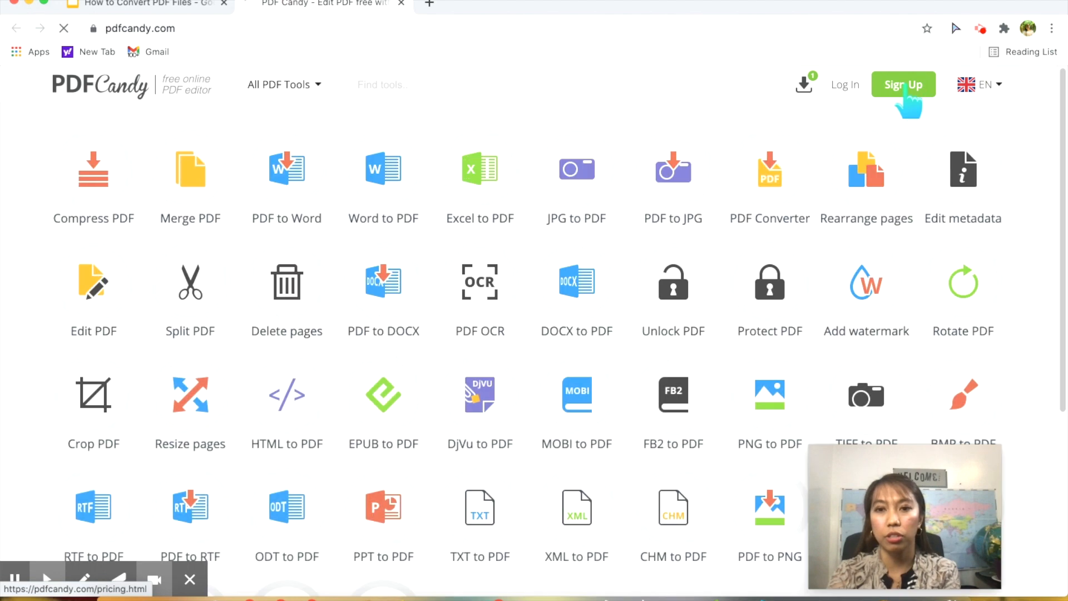
- View the Sign Up page's three paid plans, then expand All PDF Tools again
left_click(903, 84)
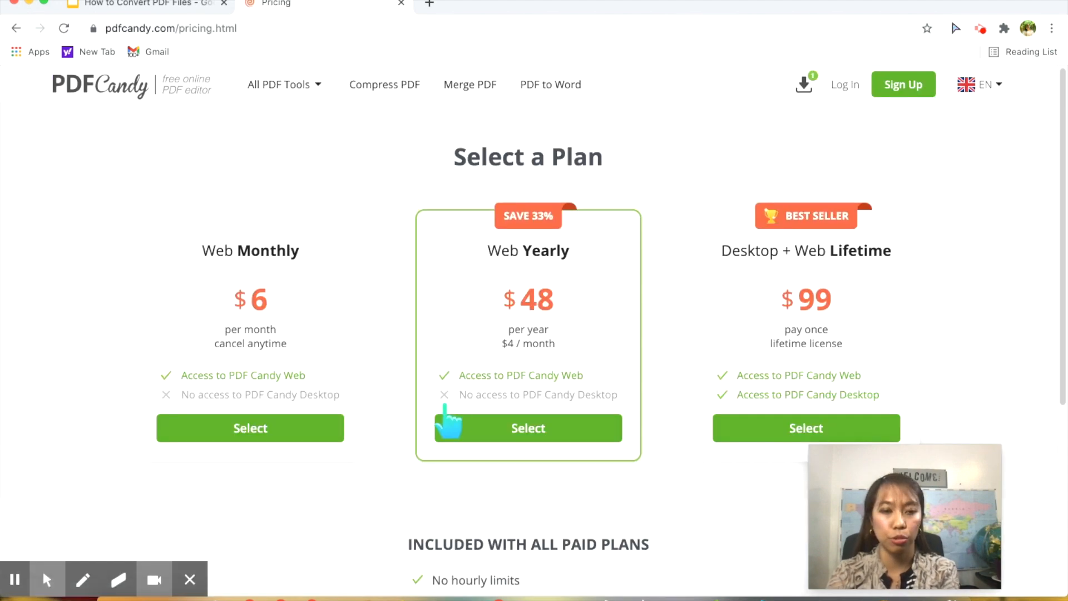
mouse_move(377, 532)
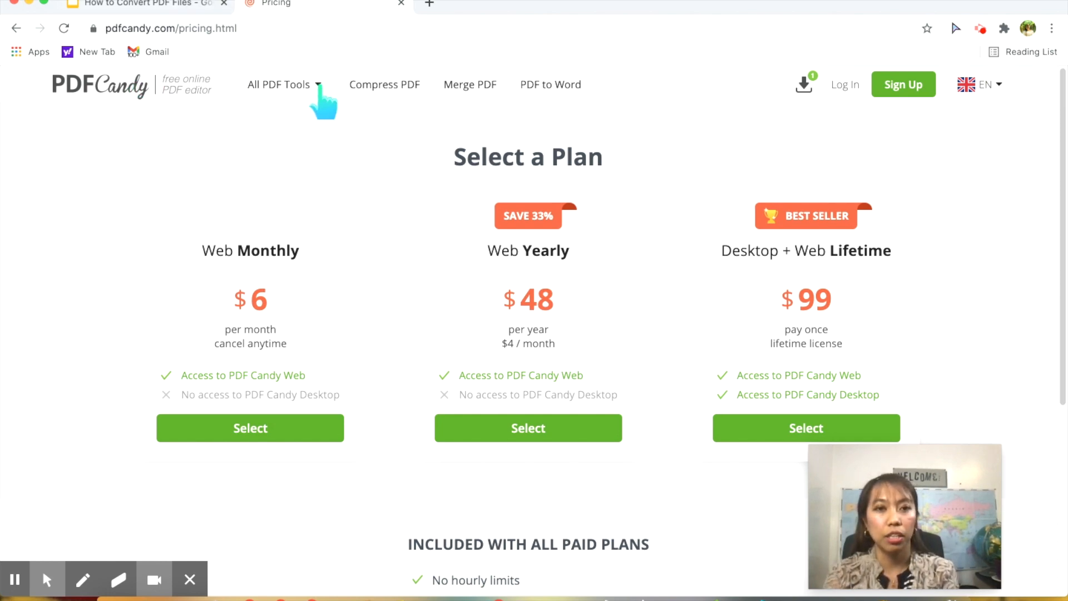
left_click(279, 85)
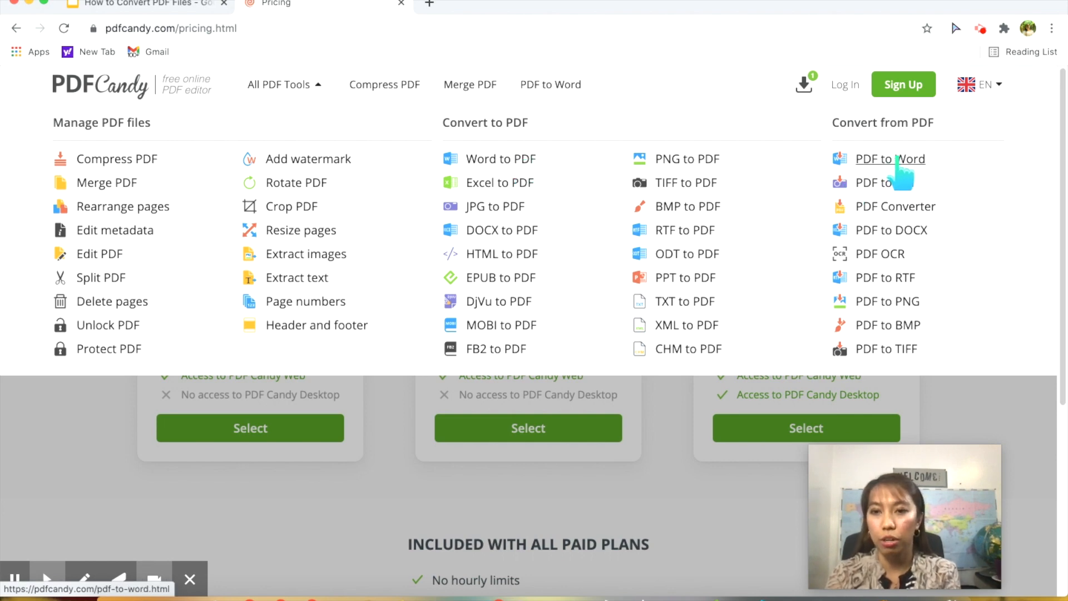
- Upload grade-4-adding-fractions-like-denominators-a.pdf to the PDF to Word converter
left_click(890, 159)
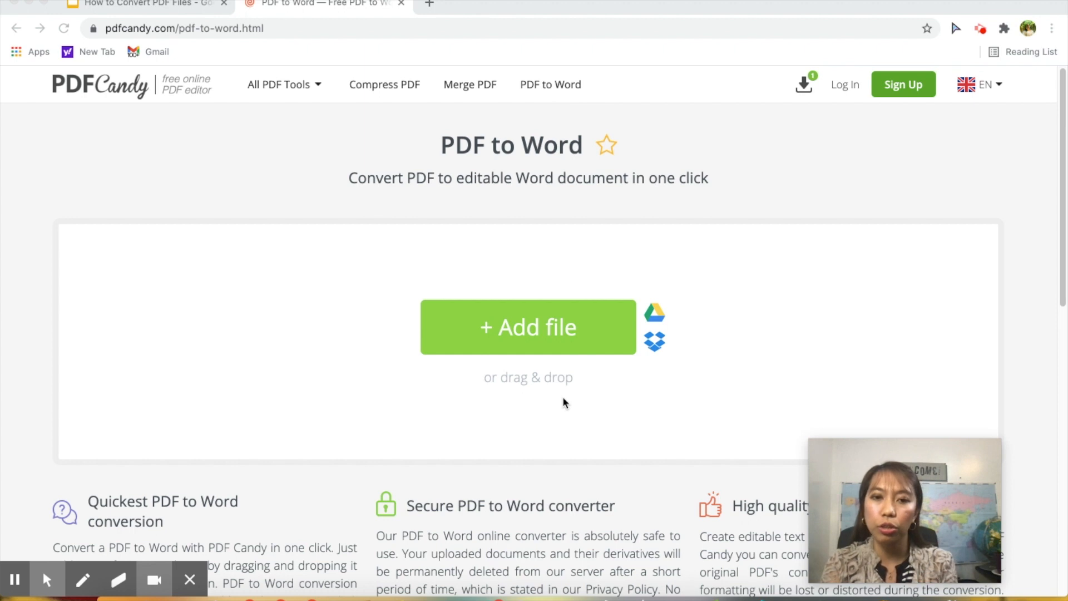
mouse_move(749, 278)
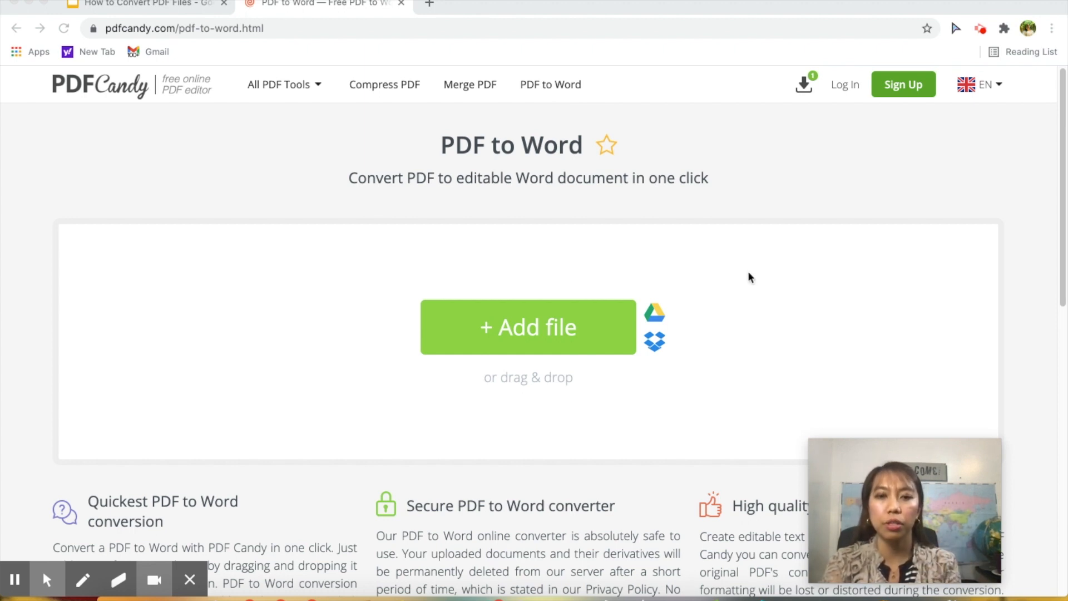
left_click(527, 327)
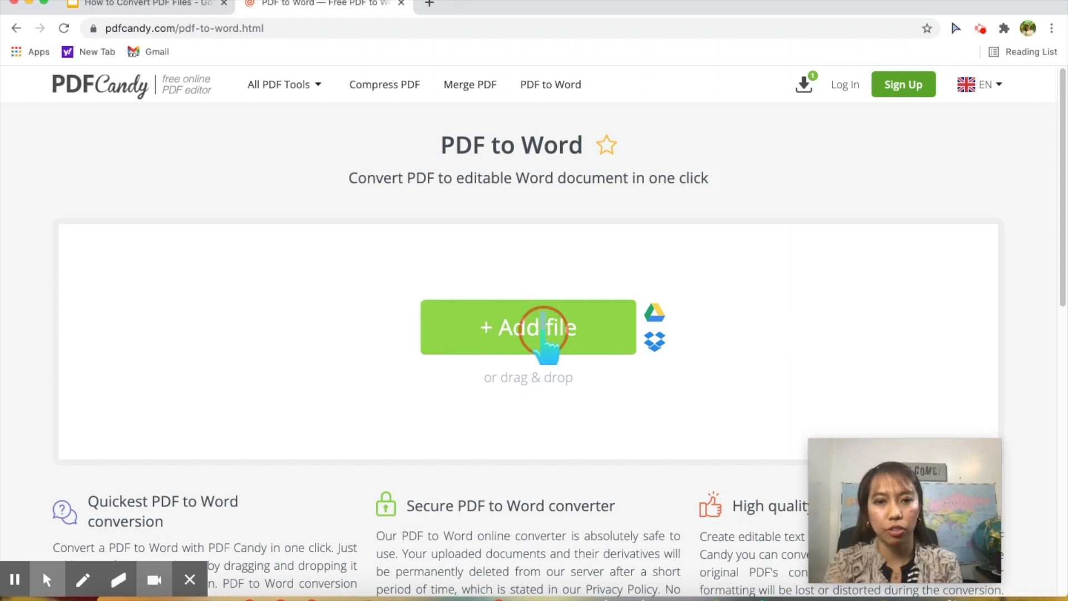
left_click(527, 327)
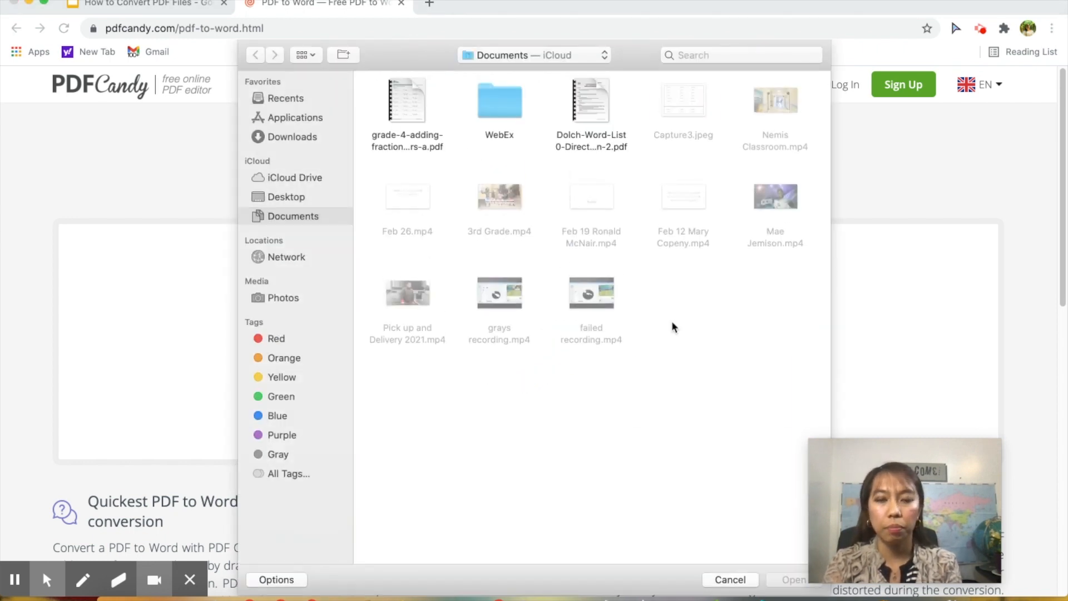
left_click(407, 100)
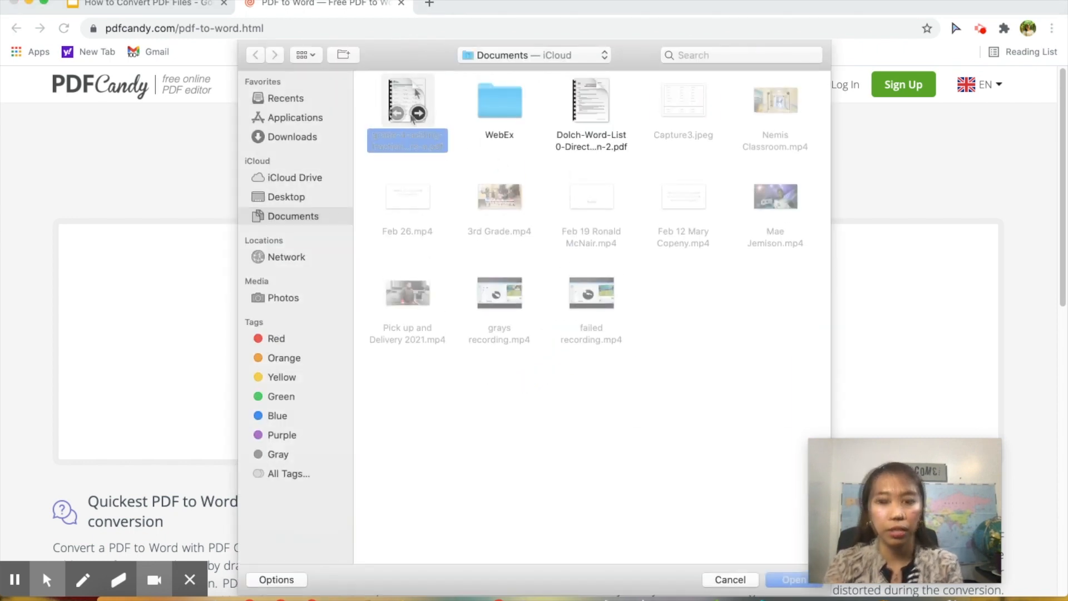
left_click(792, 580)
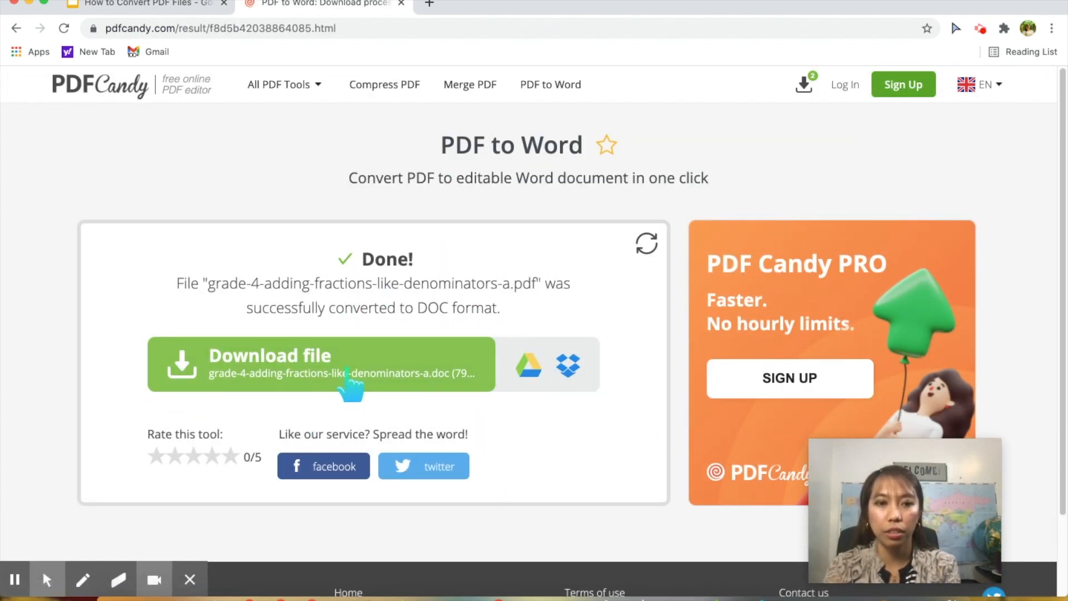
- Download the converted Word document and bring it up in Pages
left_click(320, 363)
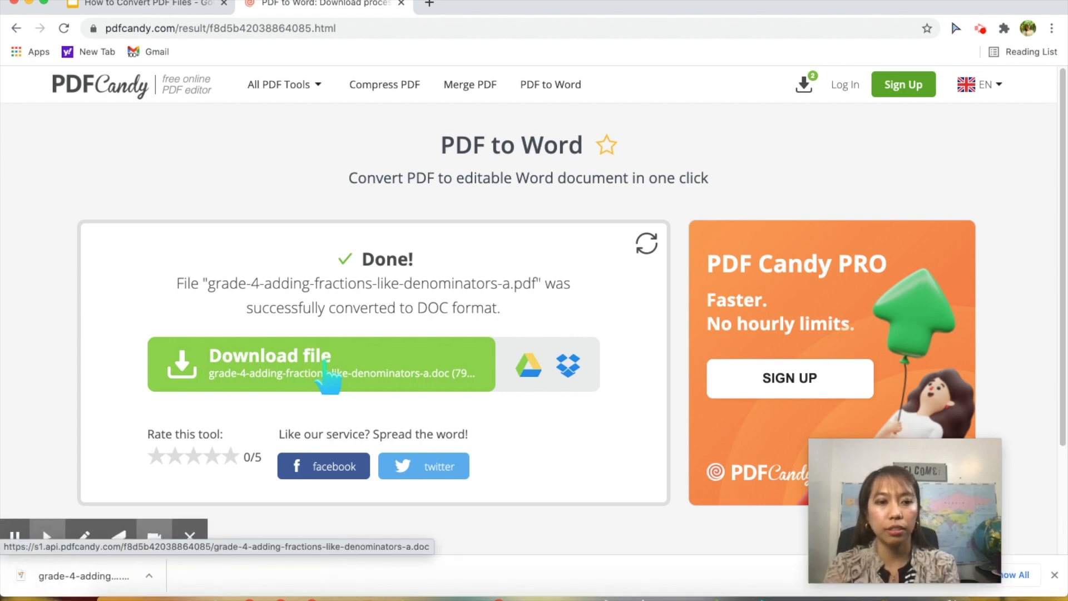
left_click(158, 575)
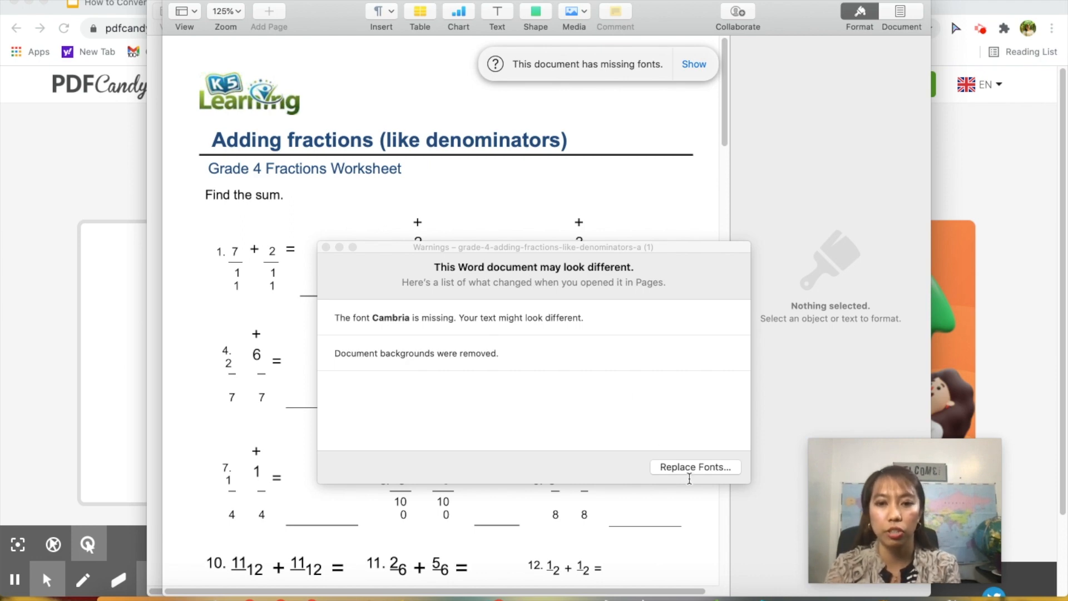
- Replace the missing Cambria font with Arial via the Pages font warning
left_click(694, 466)
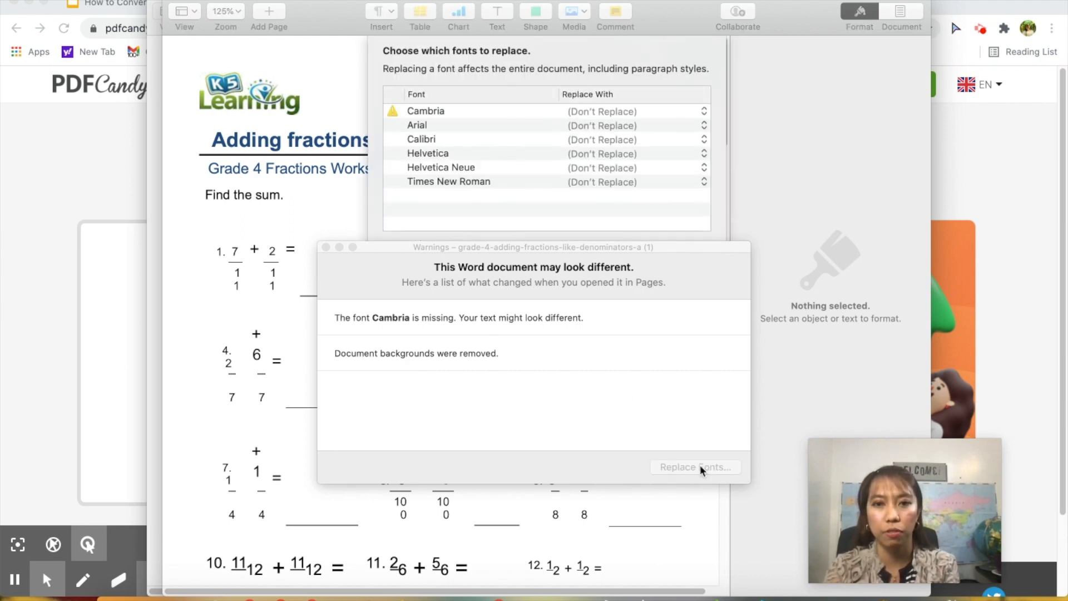
left_click(694, 466)
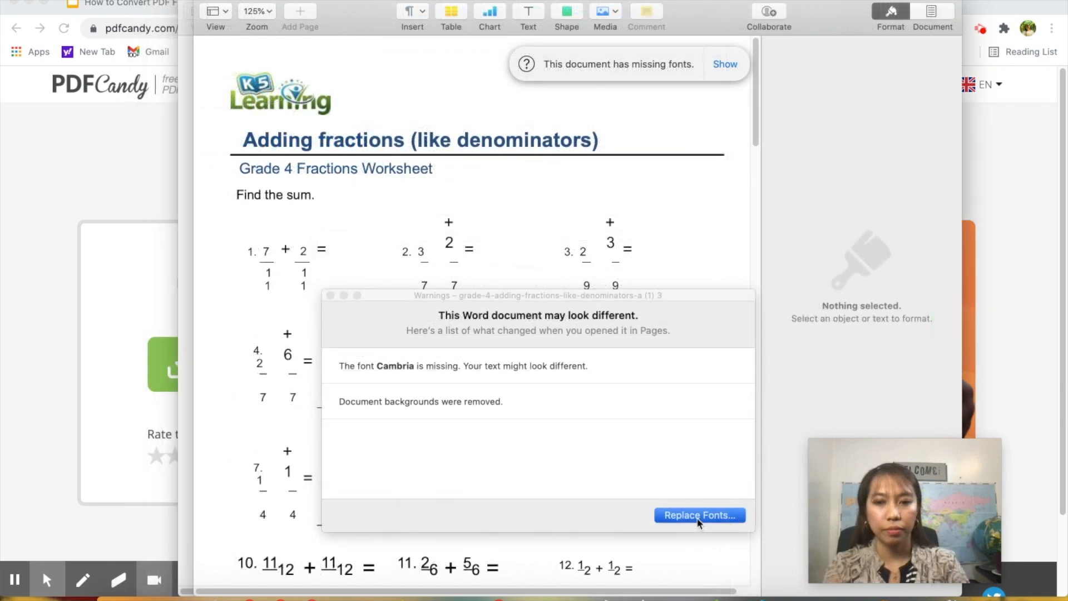
left_click(699, 514)
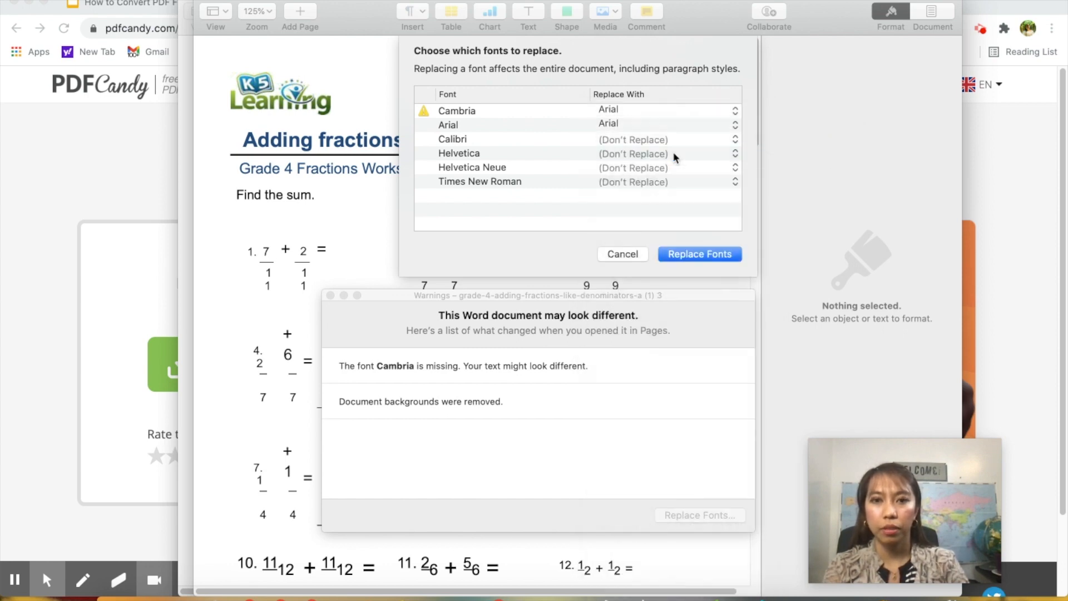
left_click(661, 139)
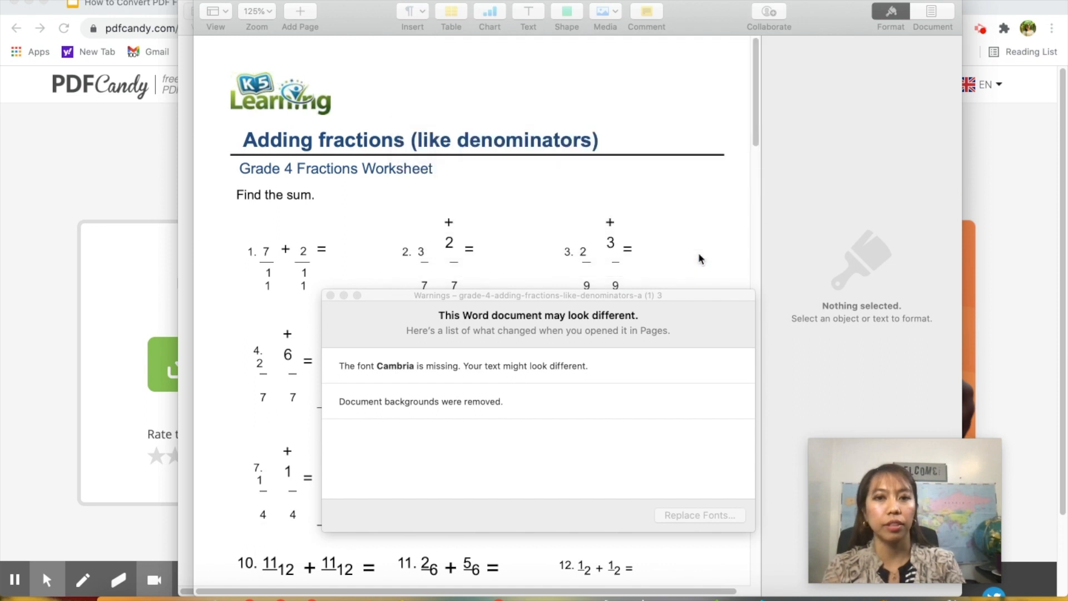
mouse_move(704, 216)
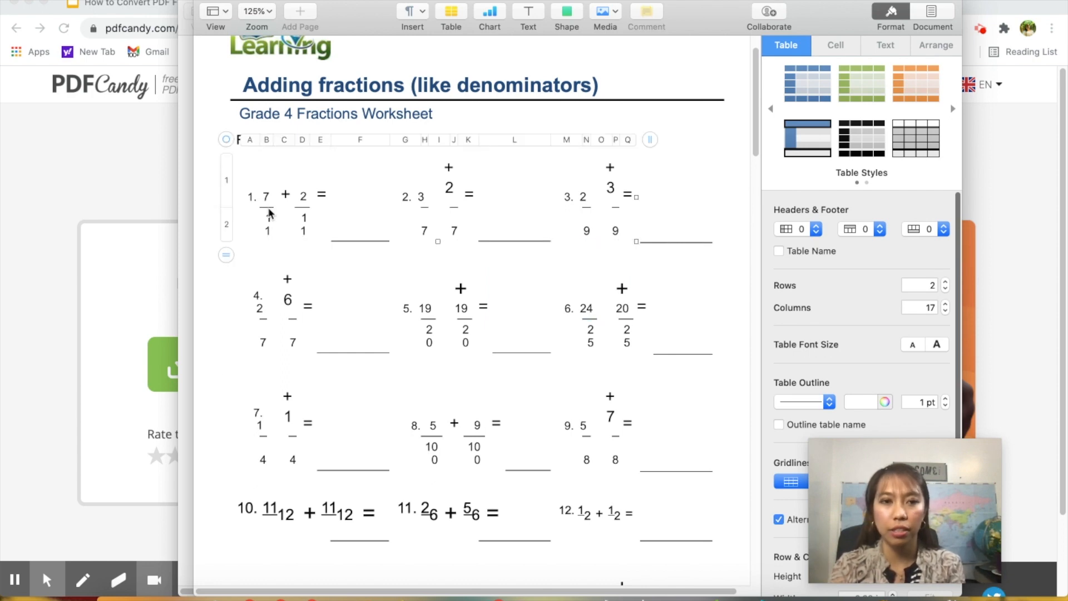
- Edit the first fraction's numerator to 7 to confirm the worksheet cells are editable
left_click(265, 198)
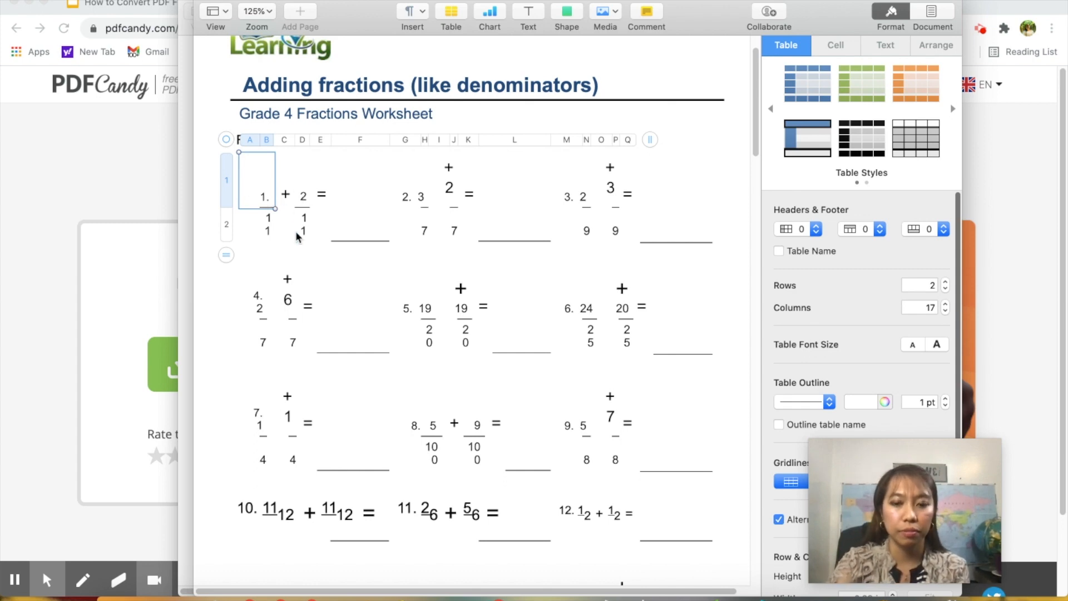
type("7")
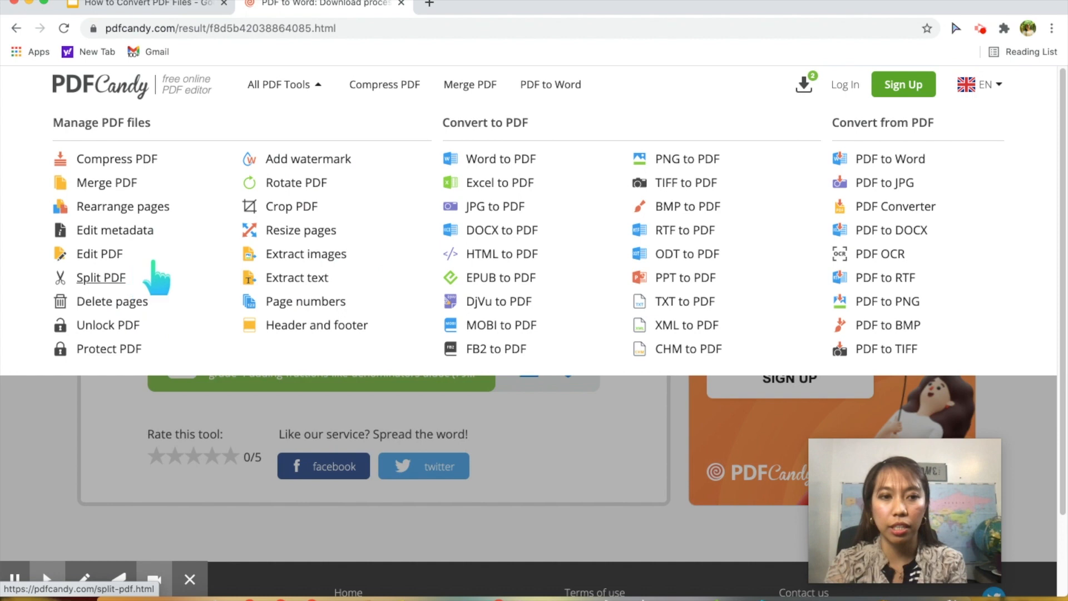
- Load the six-page PDF into the Delete pages tool
left_click(101, 277)
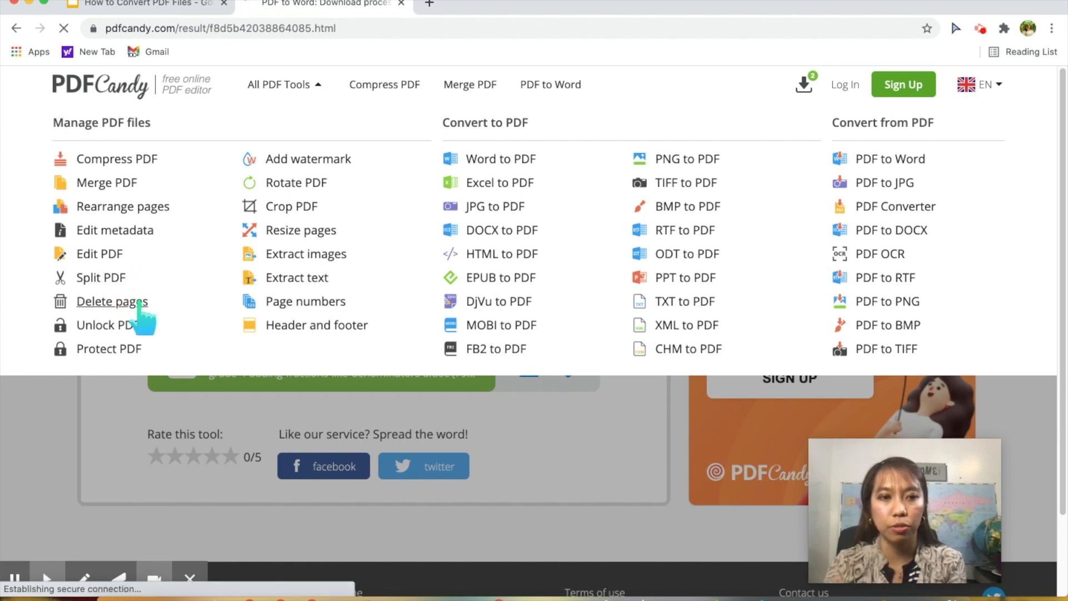
left_click(112, 302)
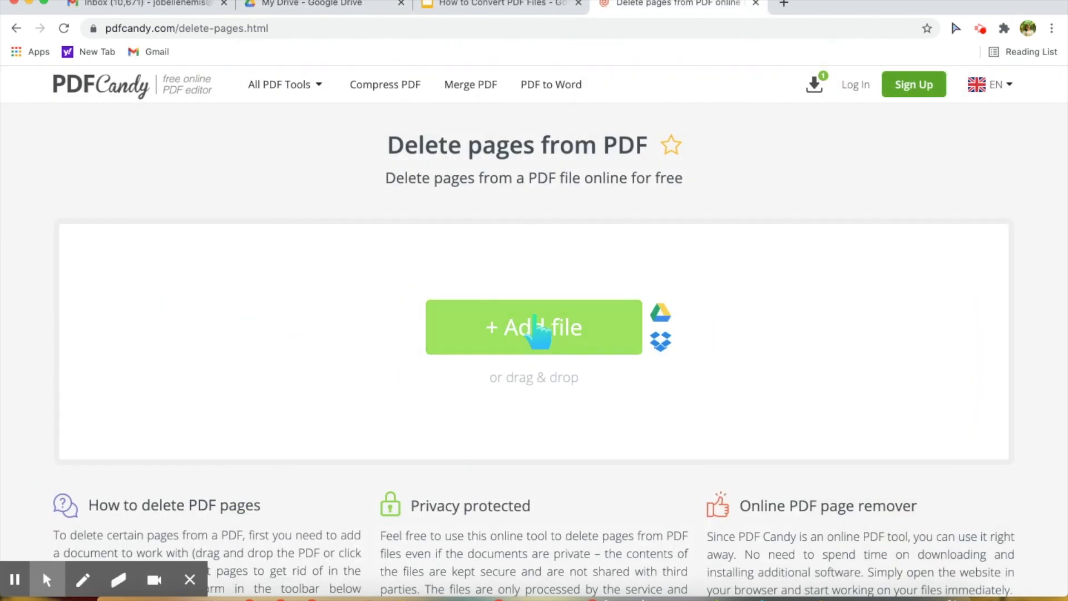
left_click(533, 327)
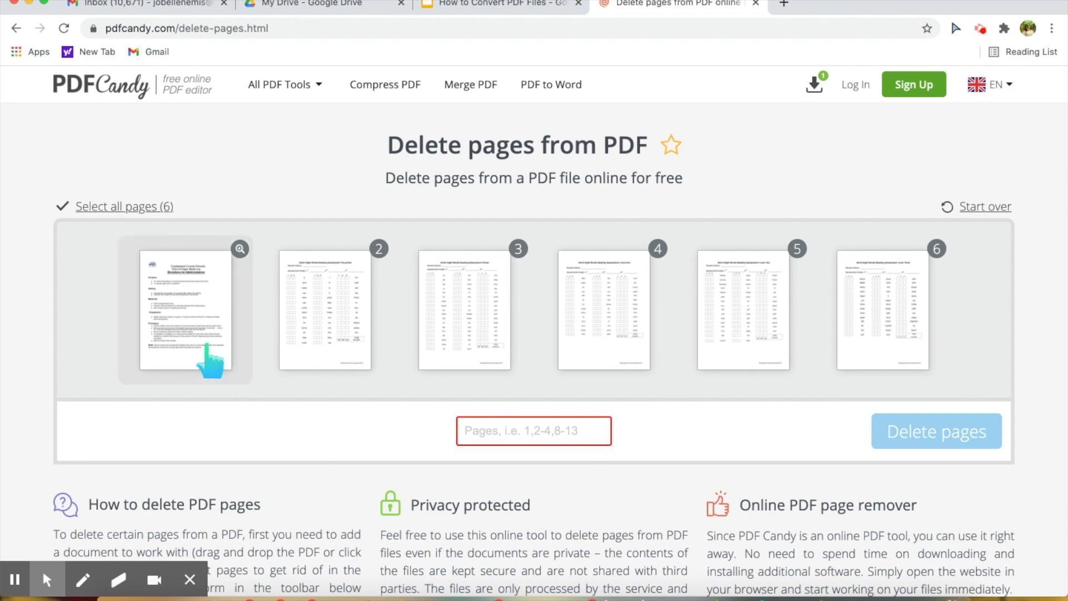
- Mark pages 1 and 3 and start deleting them
left_click(184, 310)
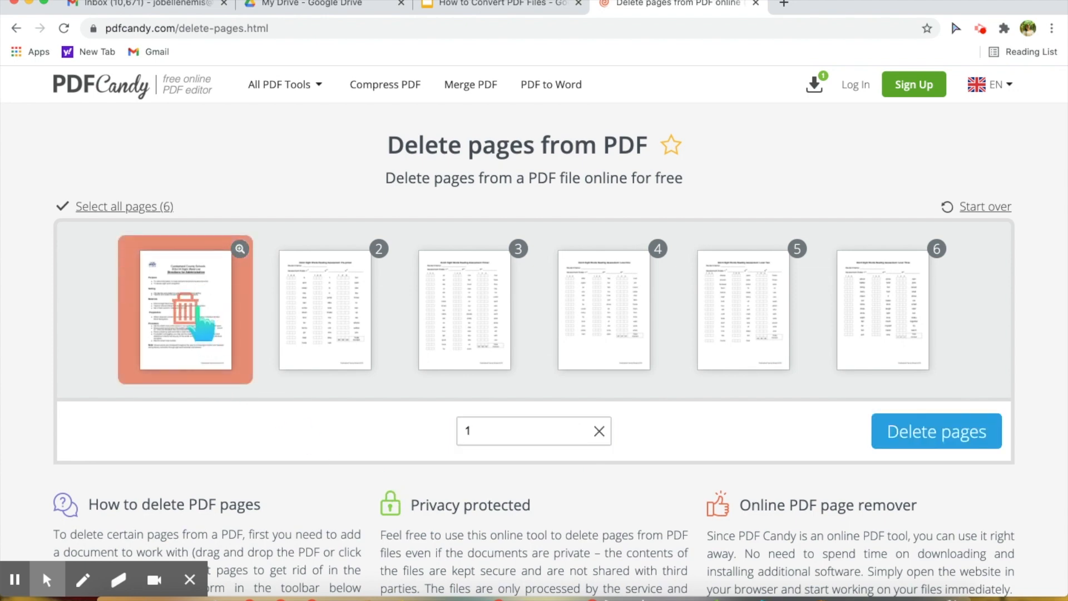
left_click(464, 309)
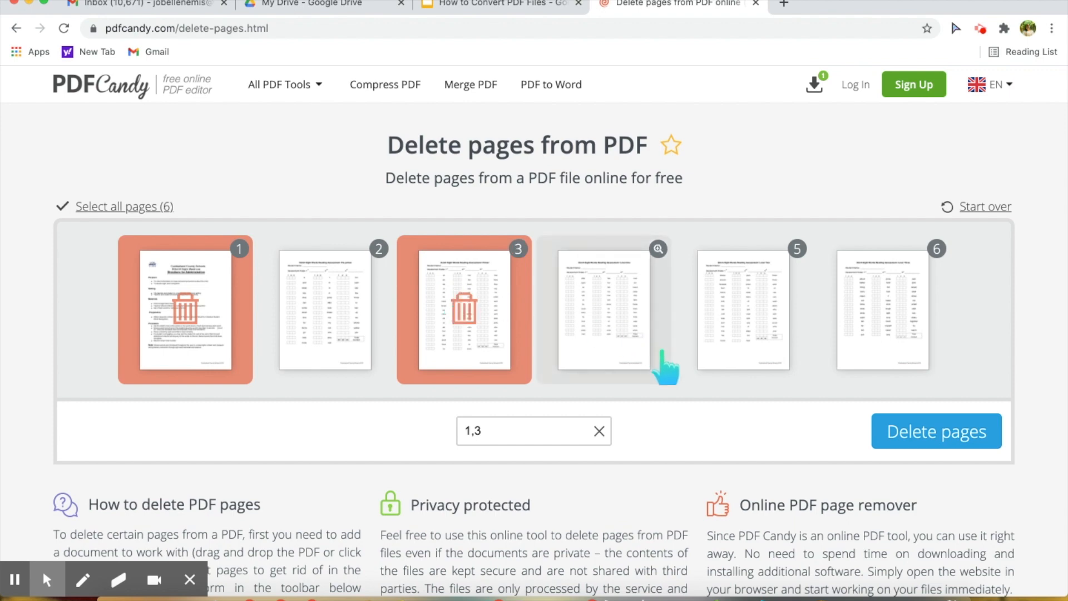
left_click(936, 431)
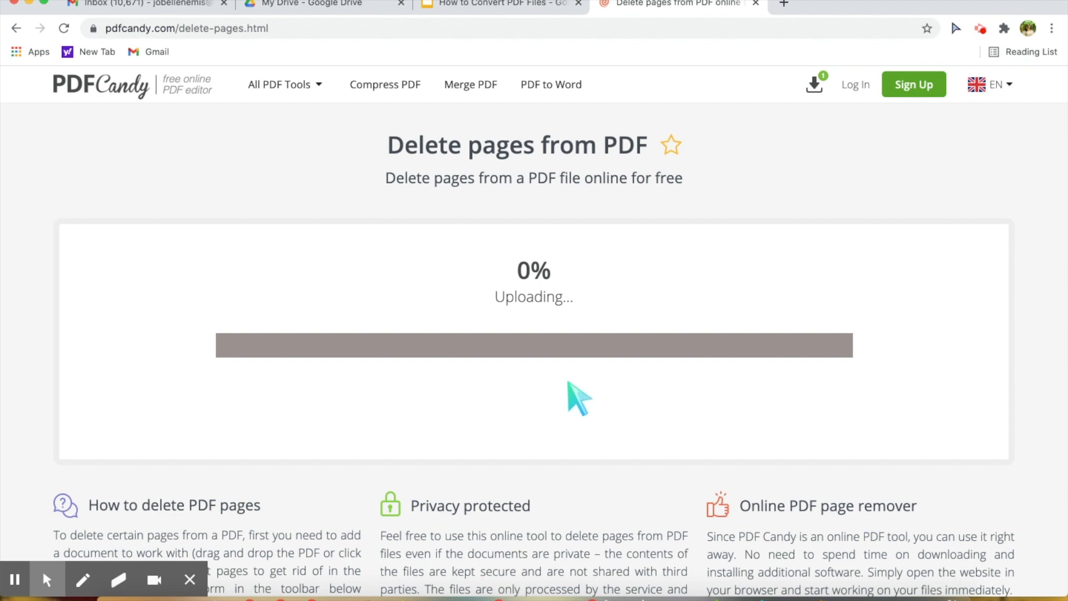
- After the deletion finishes, reopen Delete pages, which shows the two-task free limit
left_click(279, 84)
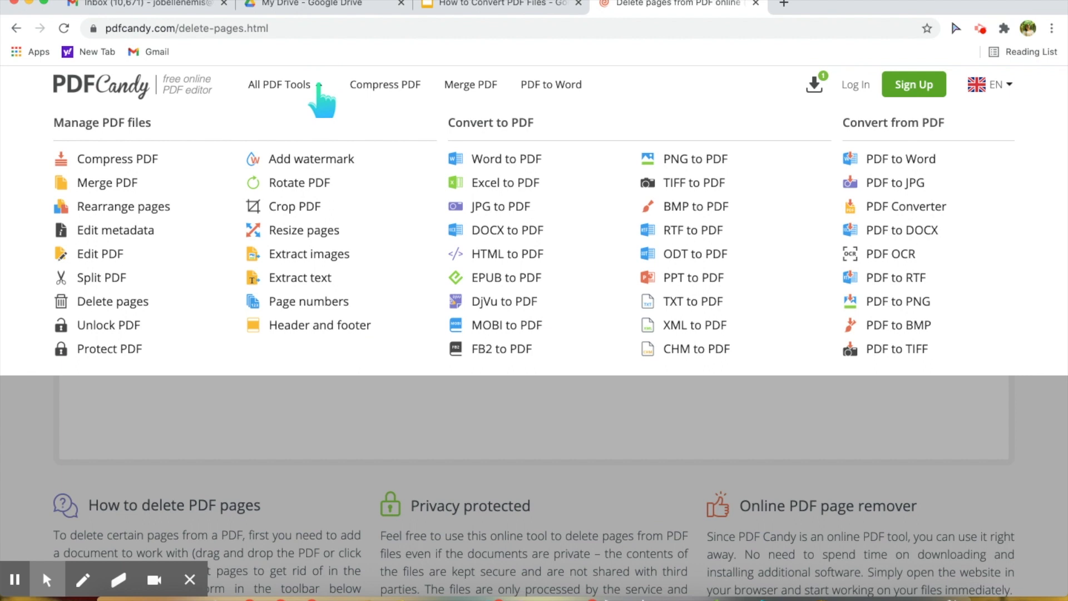
mouse_move(99, 254)
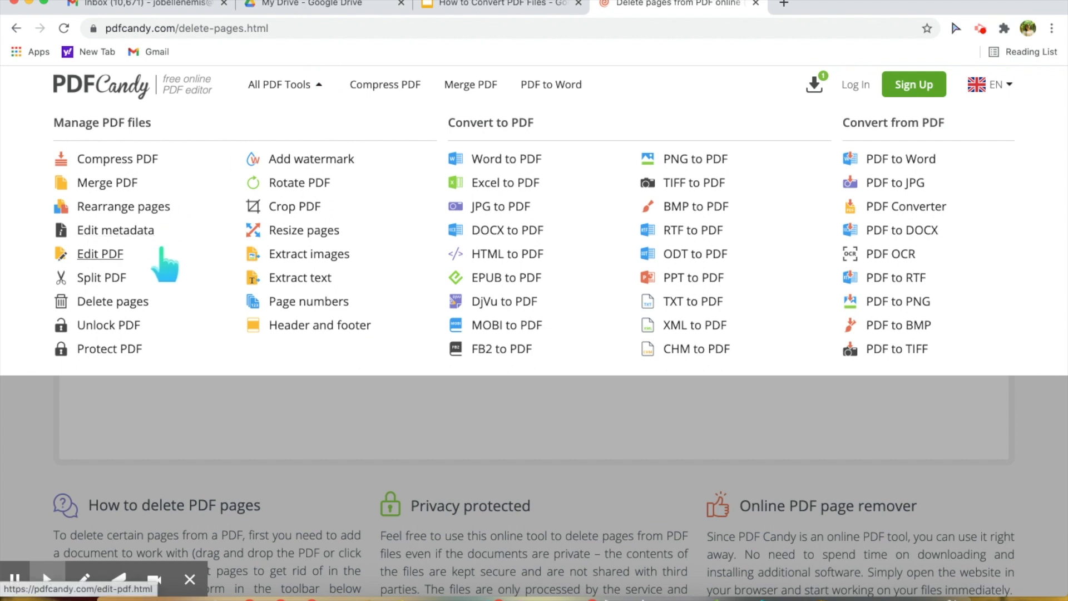
mouse_move(180, 331)
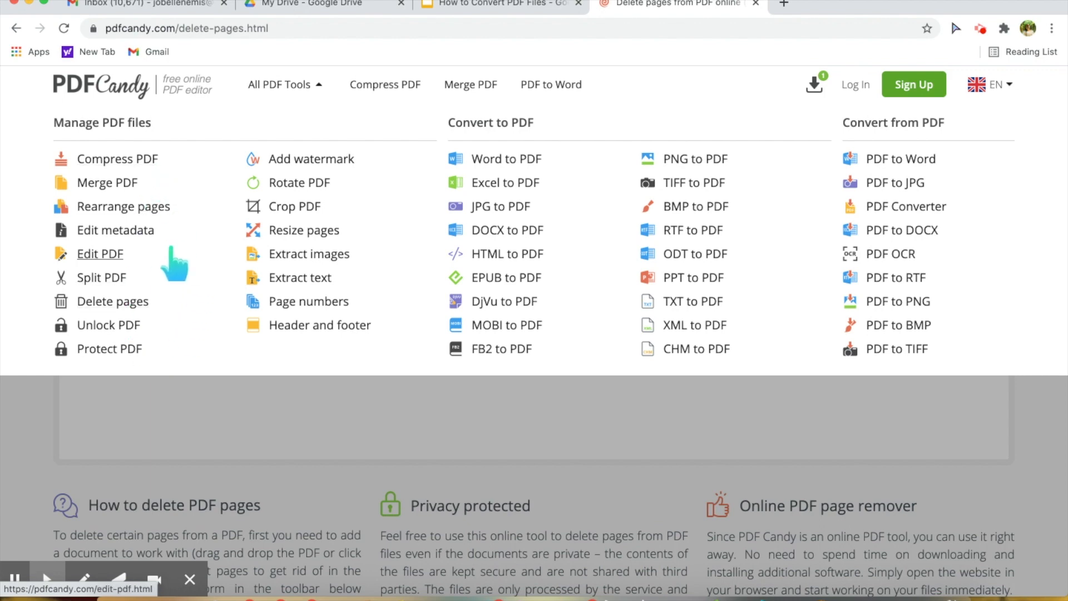
mouse_move(119, 286)
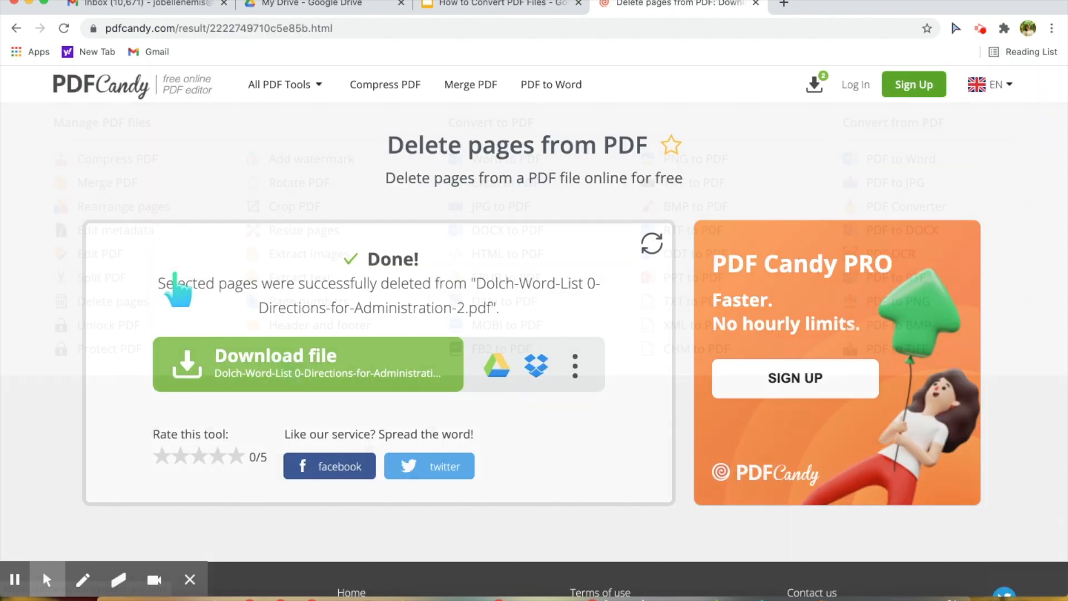
left_click(279, 84)
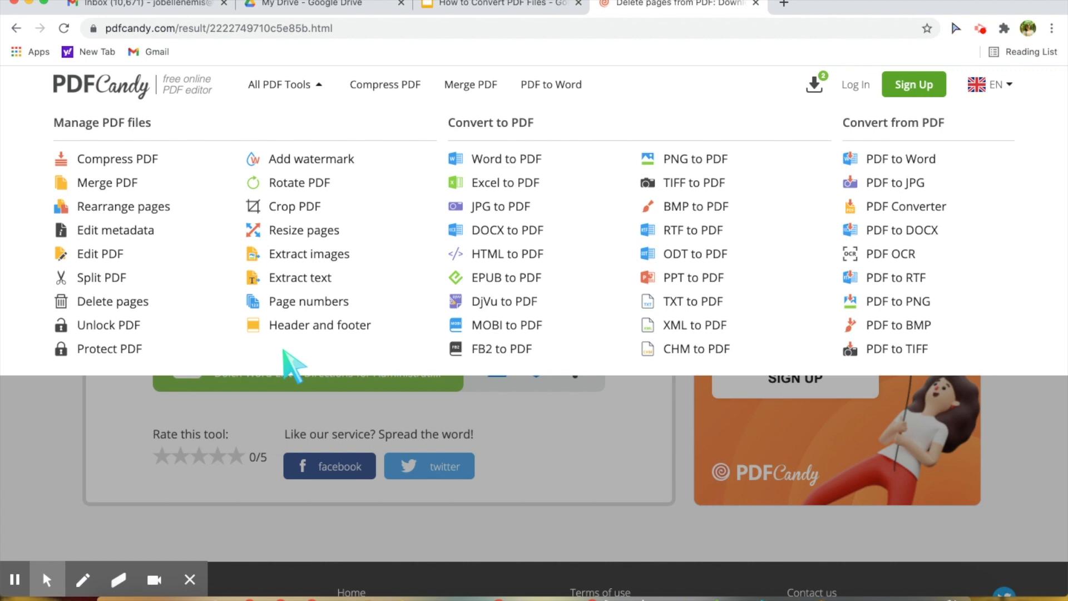
mouse_move(402, 375)
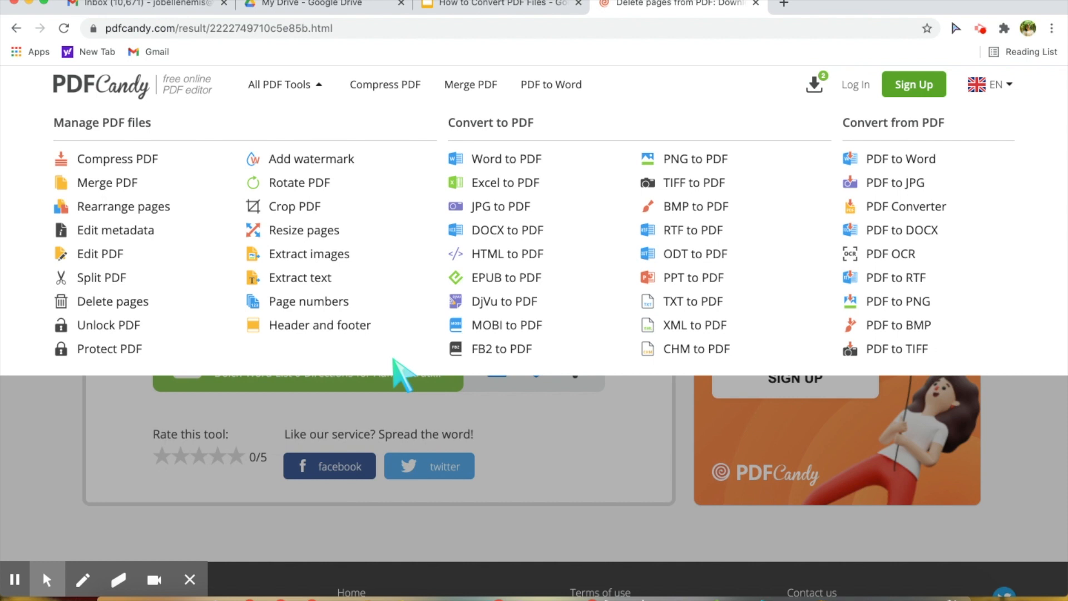
left_click(113, 301)
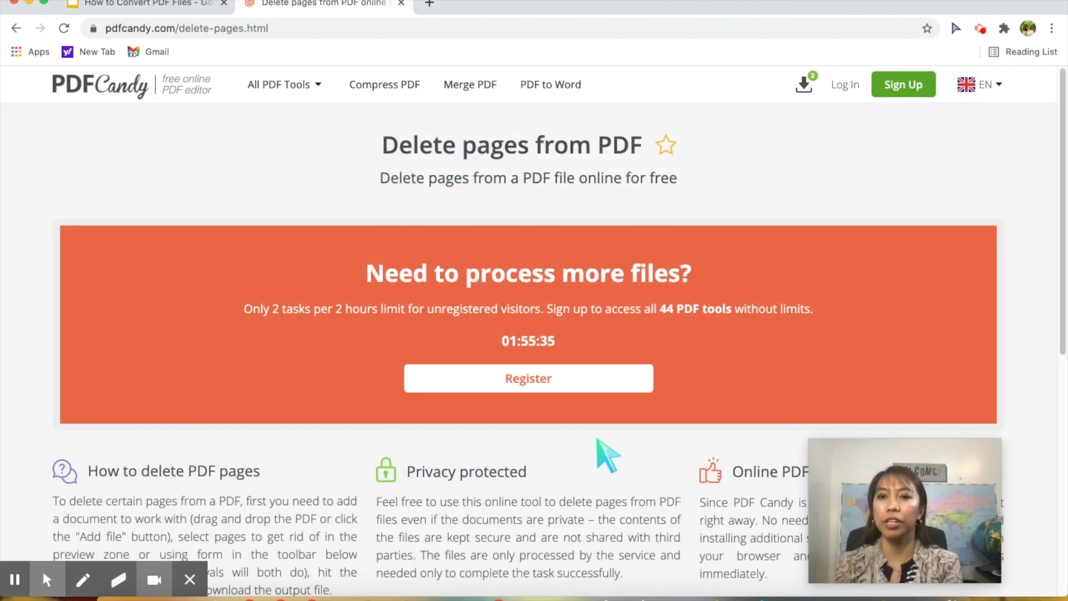